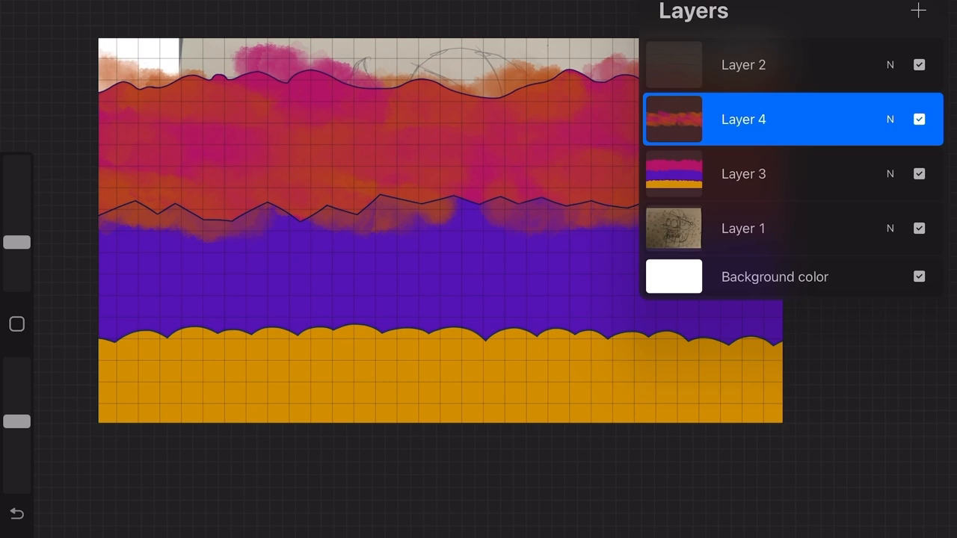
Insert the pink lizard reference on a new top layer at top-left and hide the stripe layers.
{"action": "left_click", "coordinate": [921, 6]}
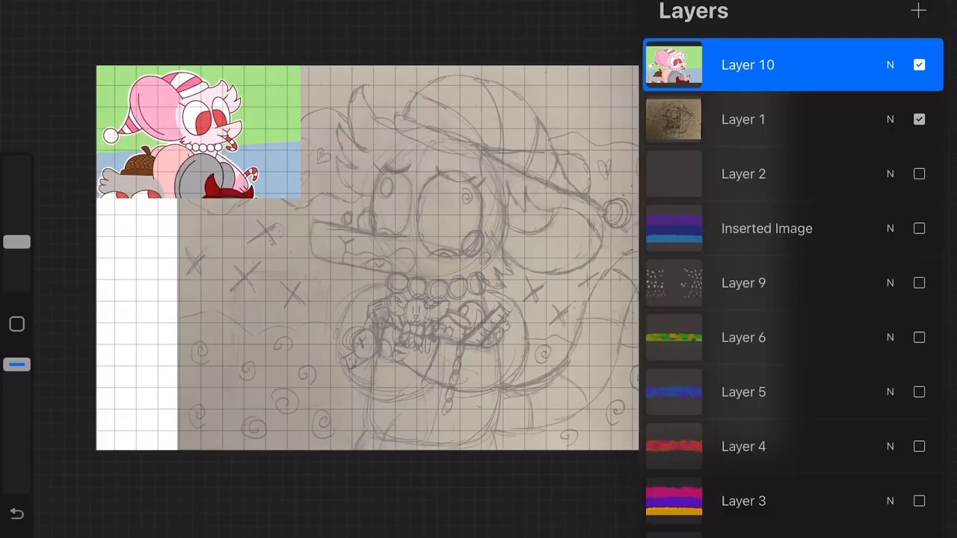
Trace the sketch in dark-red ink on a new layer and add a bottom-left reference panel.
{"action": "left_click", "coordinate": [918, 10]}
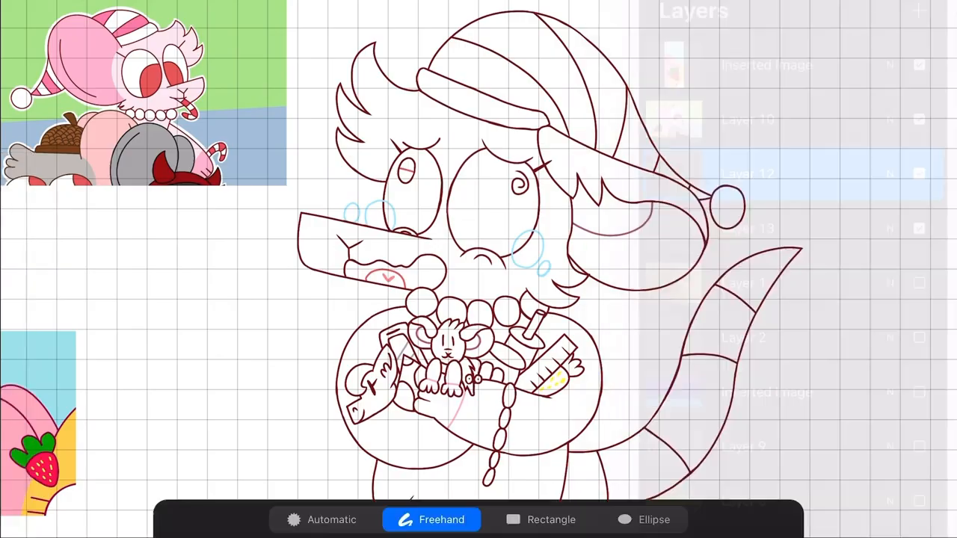
Flat-fill the body pale pink and the toys grey, blue, yellow, orange and black.
{"action": "left_click", "coordinate": [331, 521]}
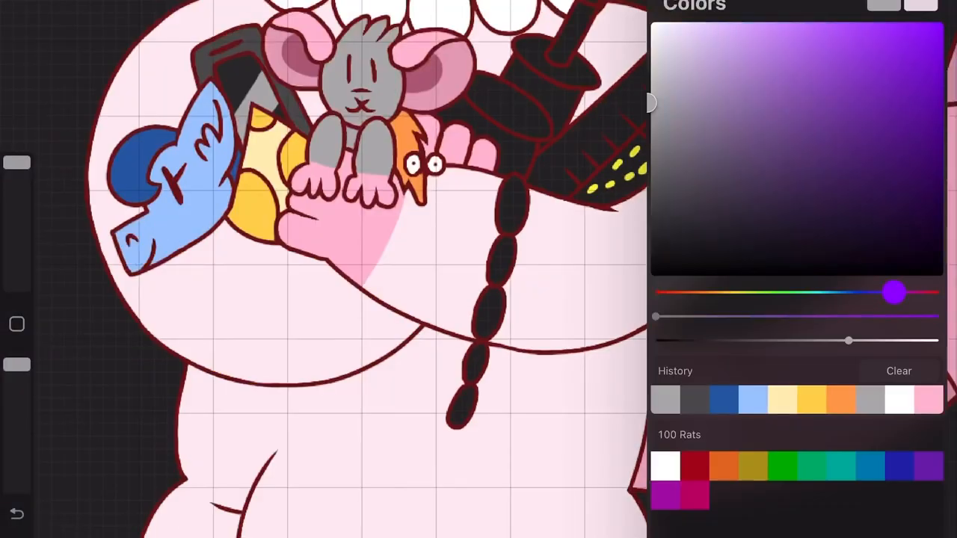
ColorDrop the cap stripes, tail bands and dark purple background on new layers.
{"action": "left_click", "coordinate": [918, 11]}
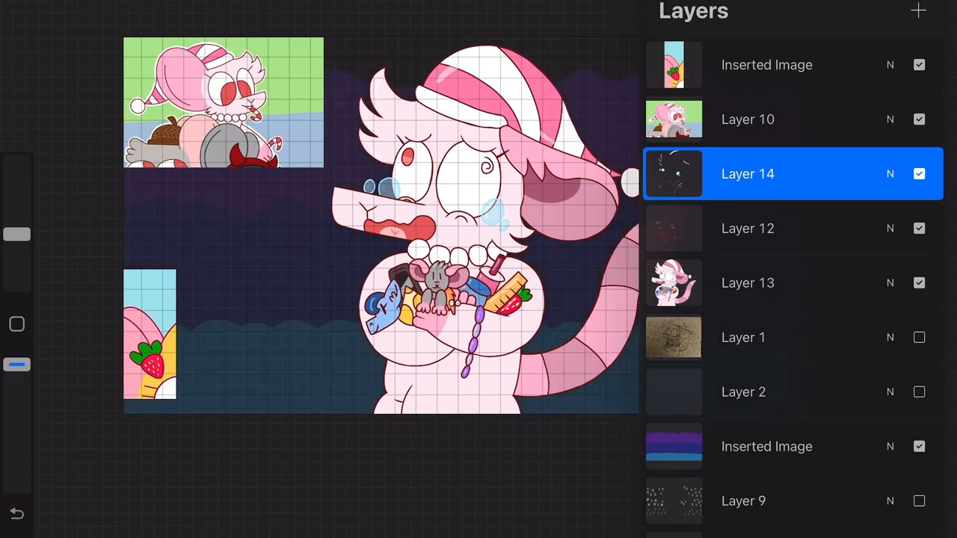
Add Layer 15 for purple shading and show the patterned stripe background layers.
{"action": "left_click", "coordinate": [748, 283]}
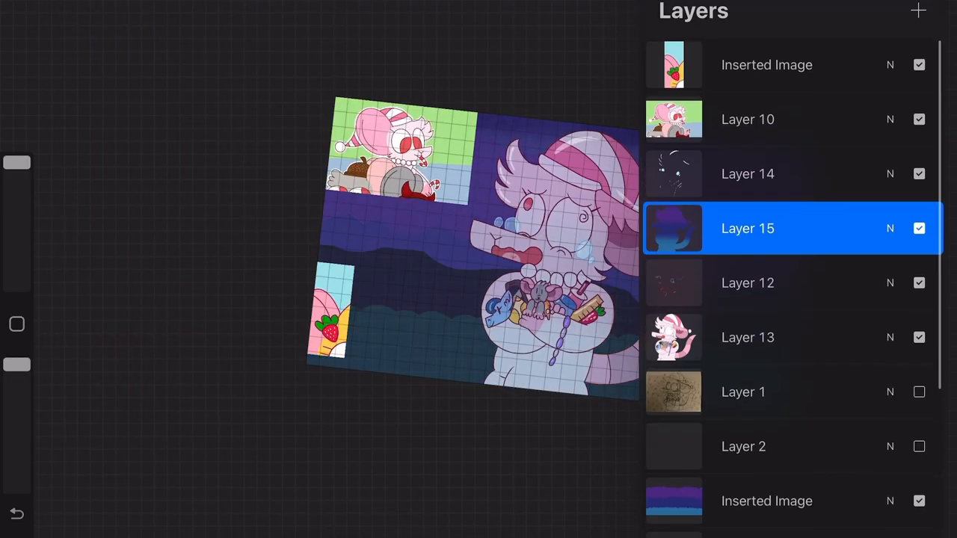
{"action": "left_click", "coordinate": [748, 282]}
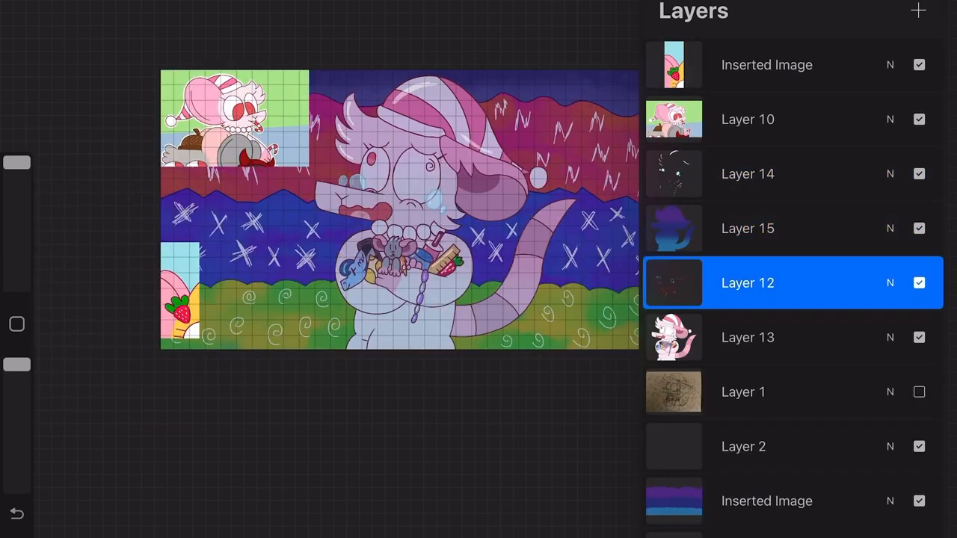